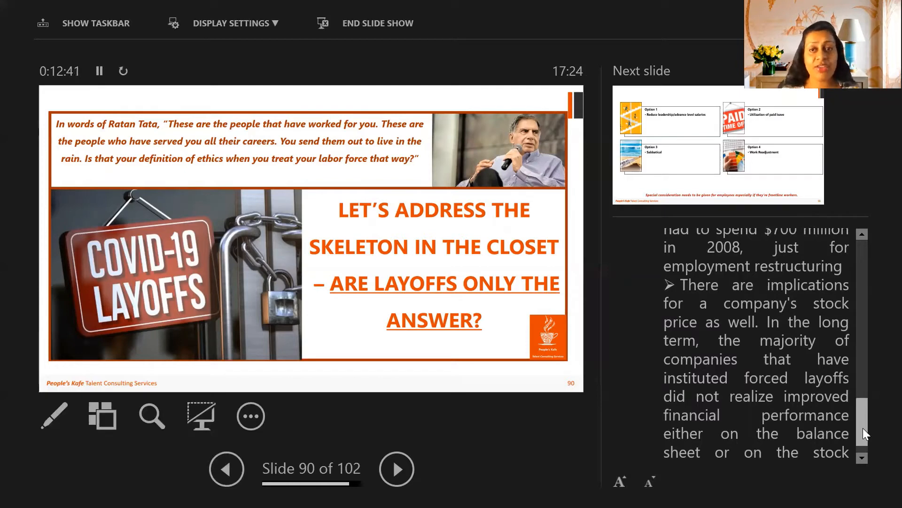
Scroll slide 90's notes to their end, on forced layoffs and the stock exchange
scroll(down, 3)
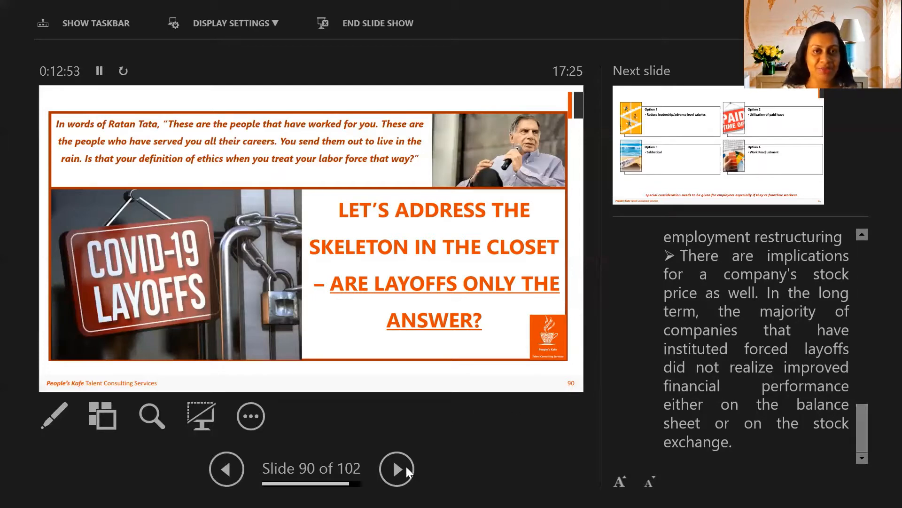
Advance the show to slide 91, the four layoff-alternative options with Options 1 and 2 notes
click(396, 468)
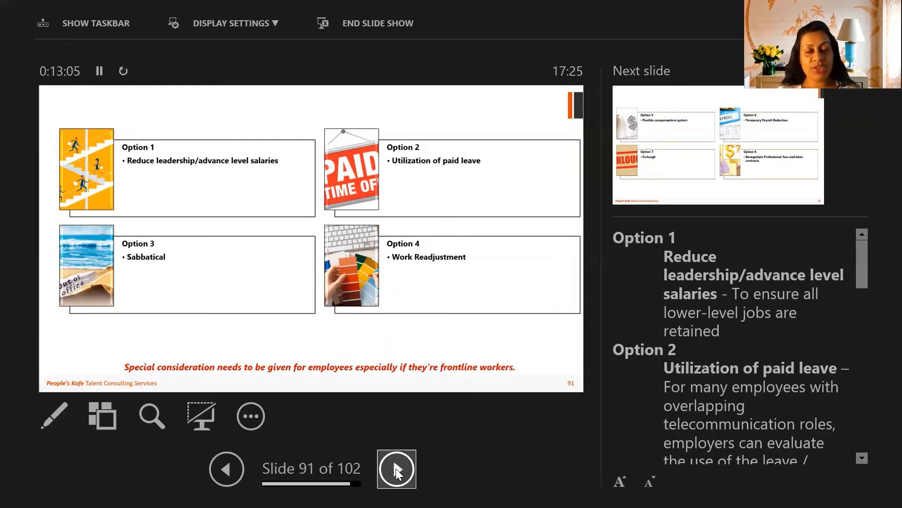
mouse_move(883, 285)
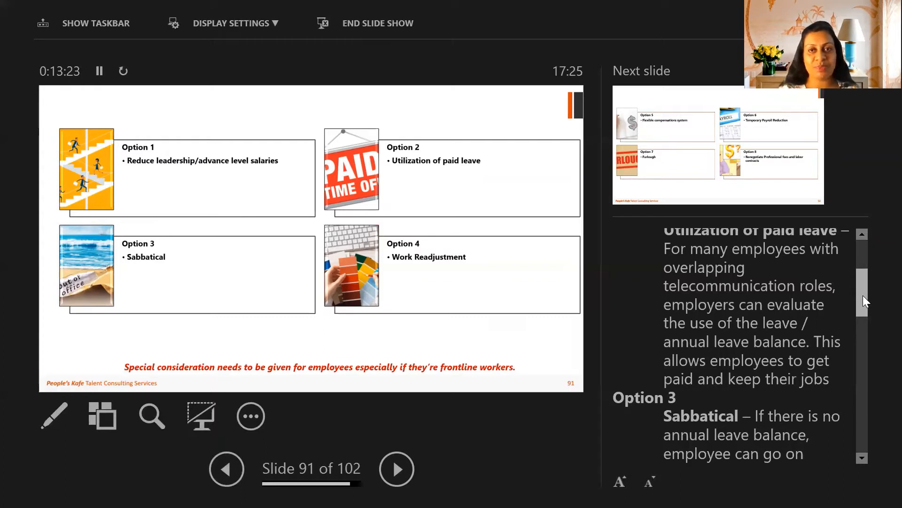
Scroll slide 91's notes through Option 3 Sabbatical down to Option 4 Work Readjustment
scroll(down, 3)
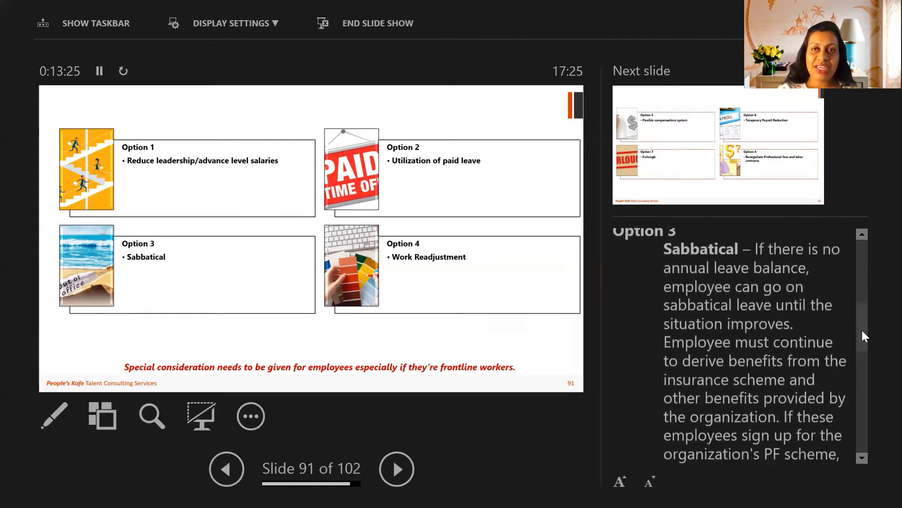
scroll(down, 3)
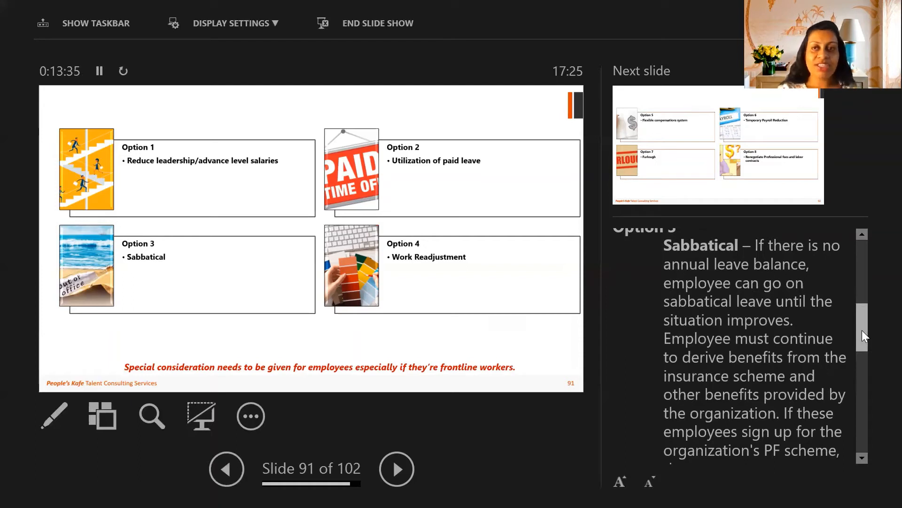
scroll(down, 3)
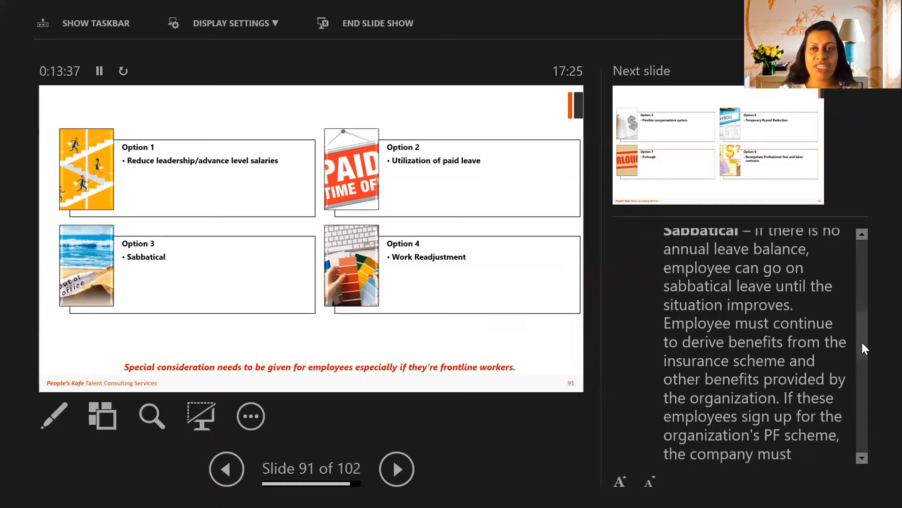
scroll(down, 3)
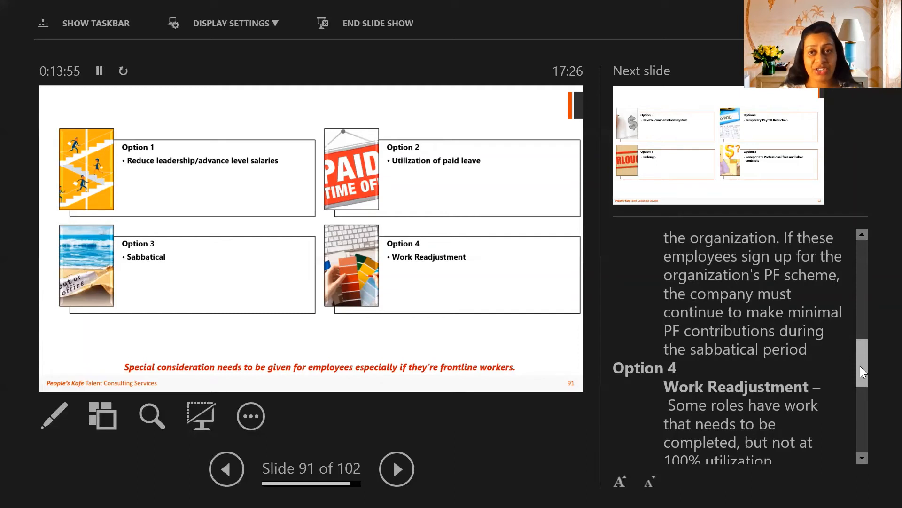
scroll(down, 3)
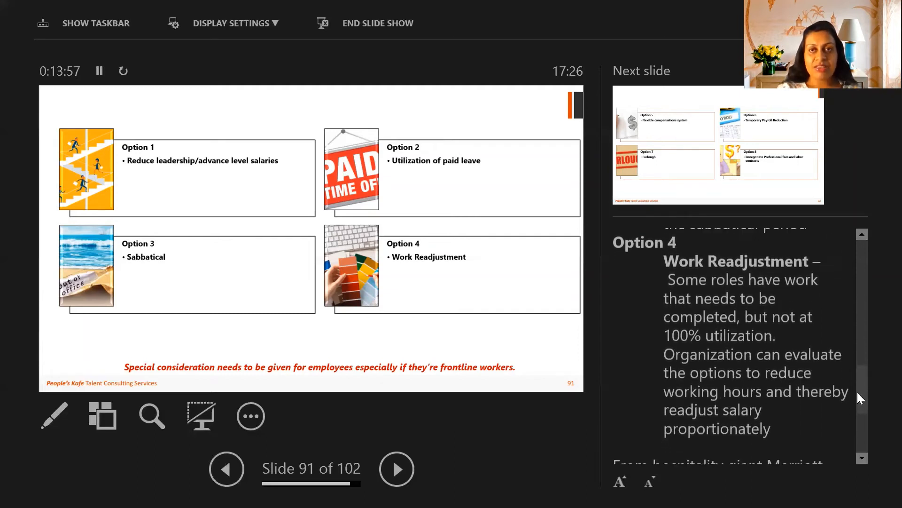